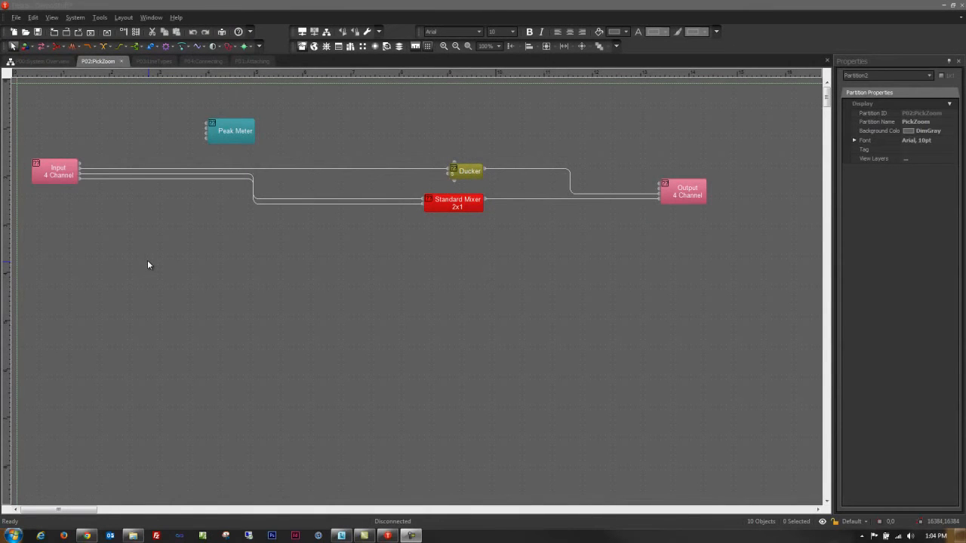
mouse_move(139, 262)
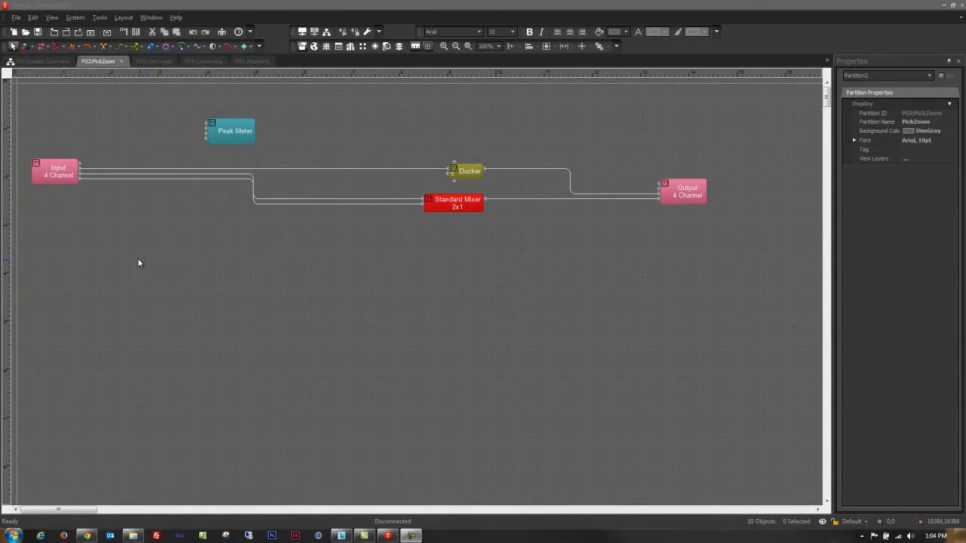
mouse_move(78, 154)
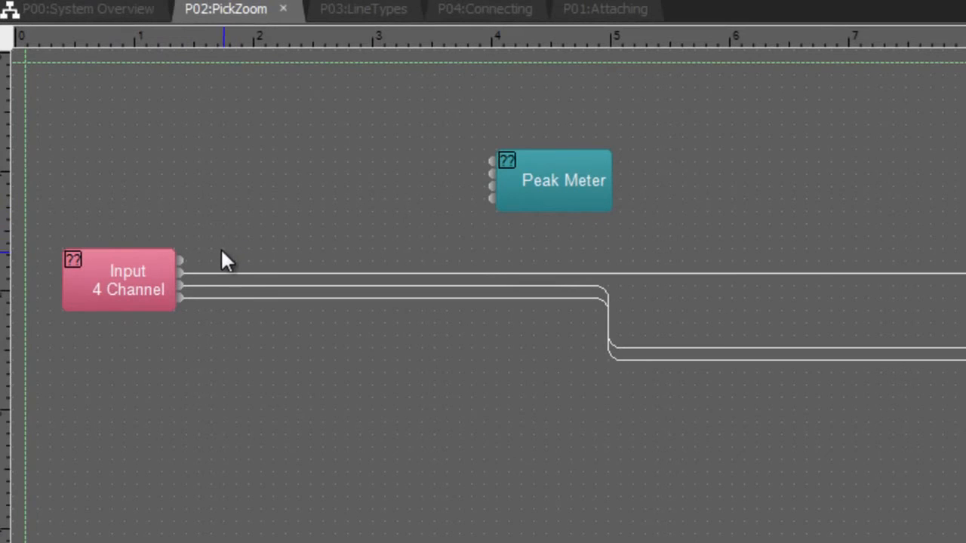
mouse_move(196, 272)
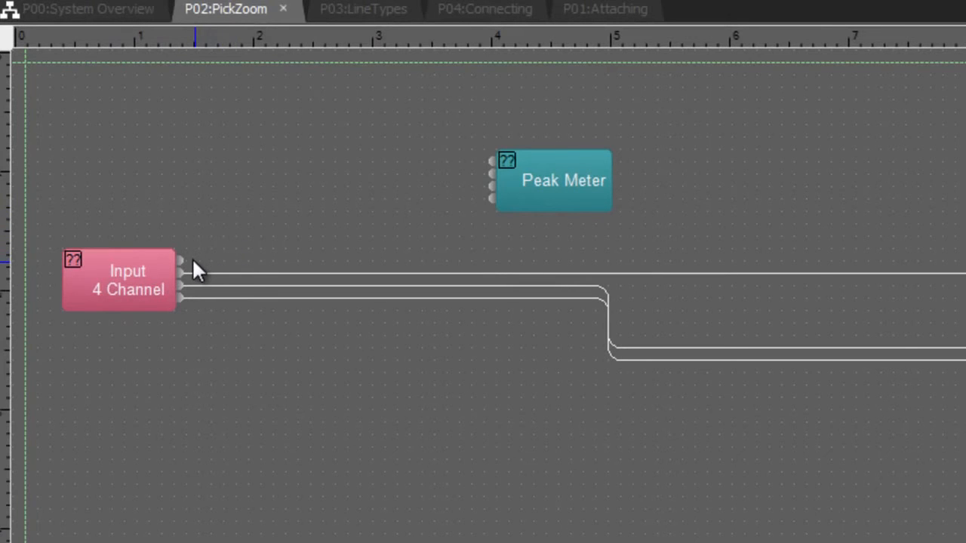
mouse_move(187, 270)
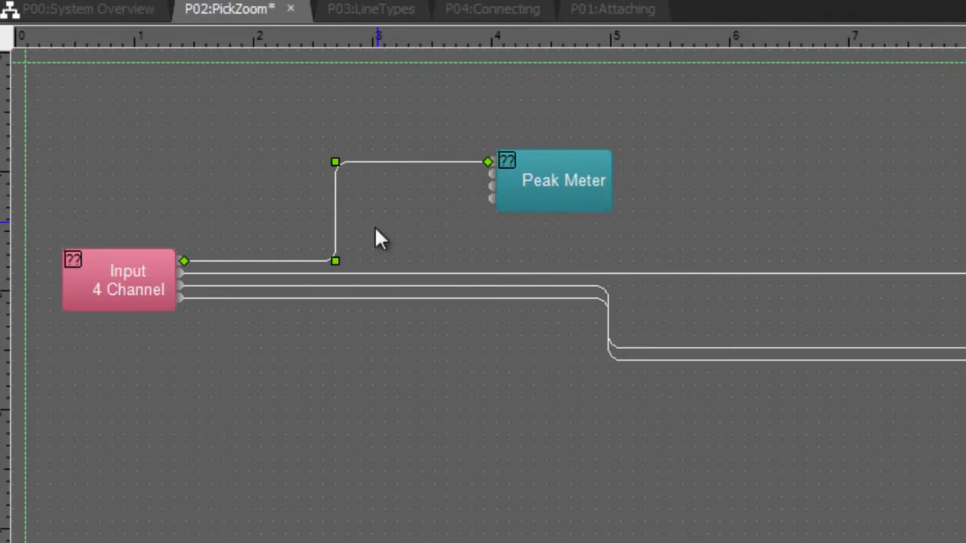
mouse_move(821, 347)
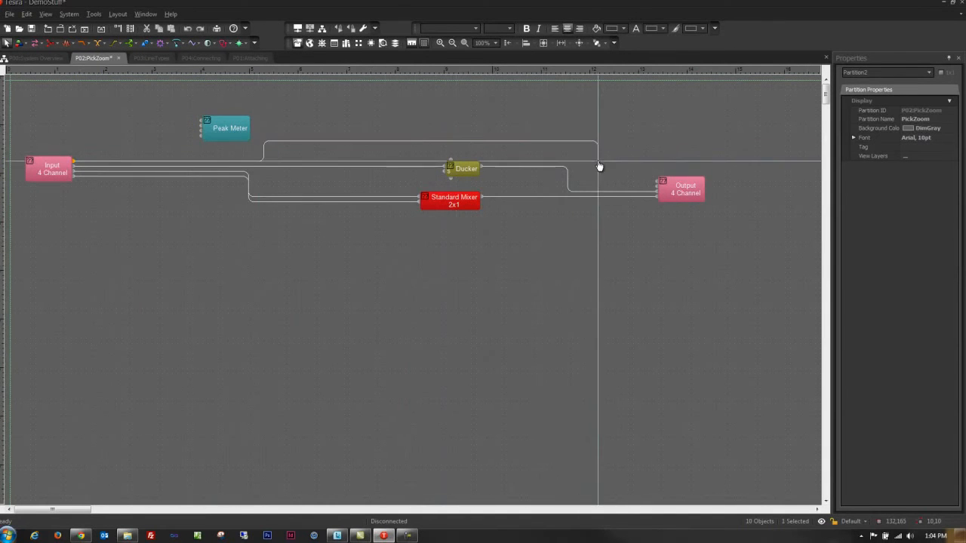
- Scroll the diagram to reach the area above the Ducker for routing the new line
scroll("down", 3)
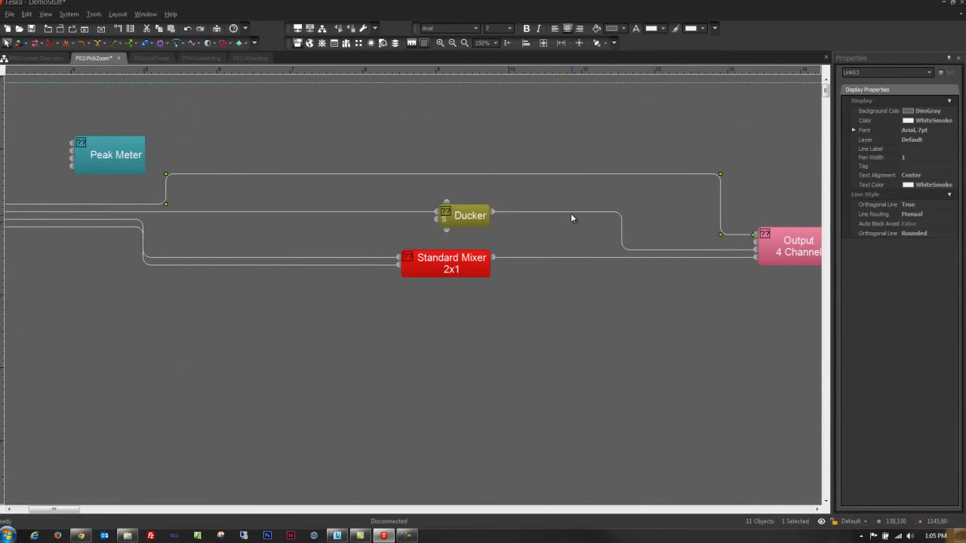
mouse_move(300, 223)
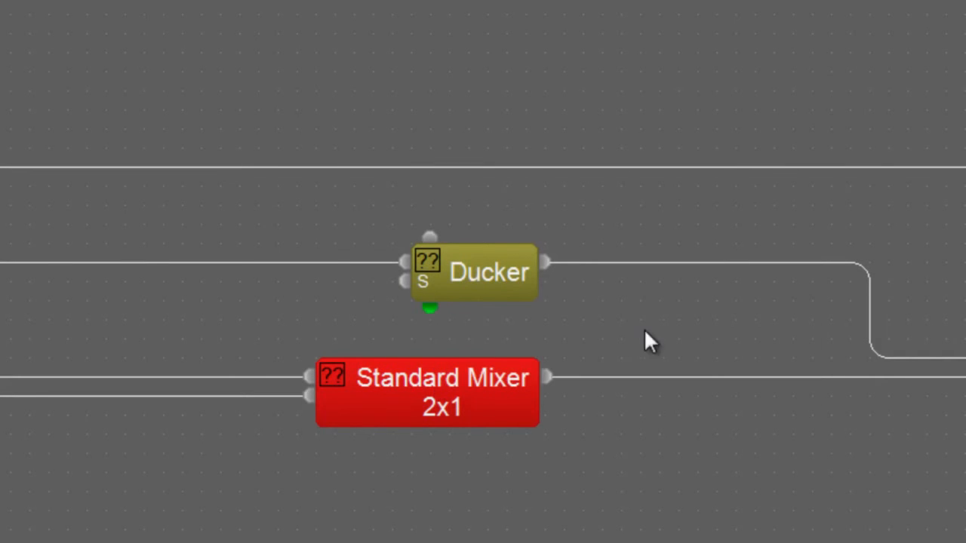
mouse_move(612, 335)
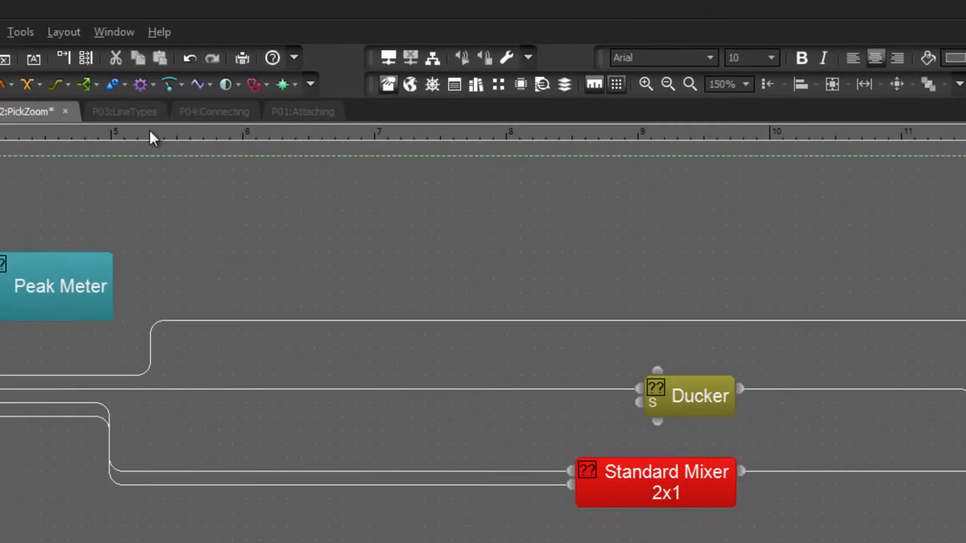
- Switch to the P03:LineTypes page and reach Application Settings via Tools > Options
left_click(123, 111)
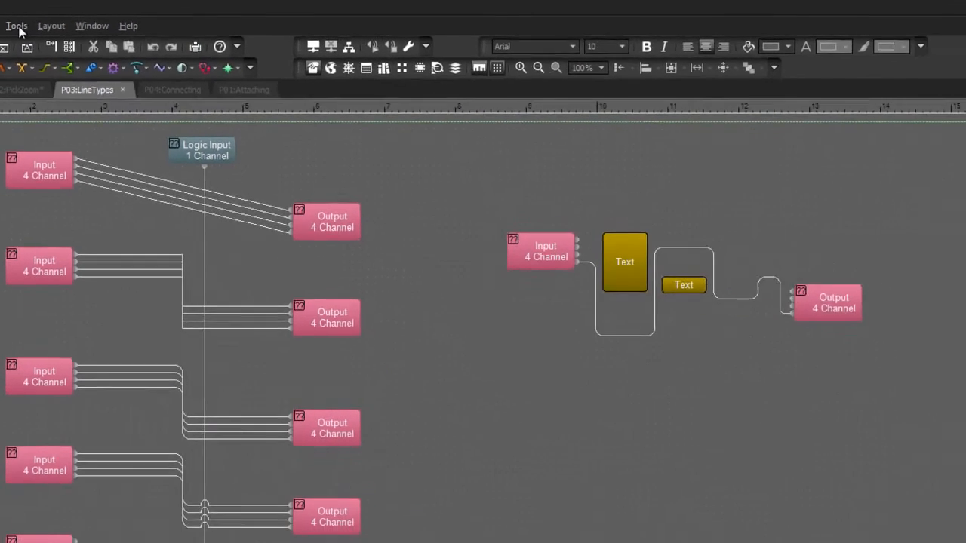
left_click(15, 25)
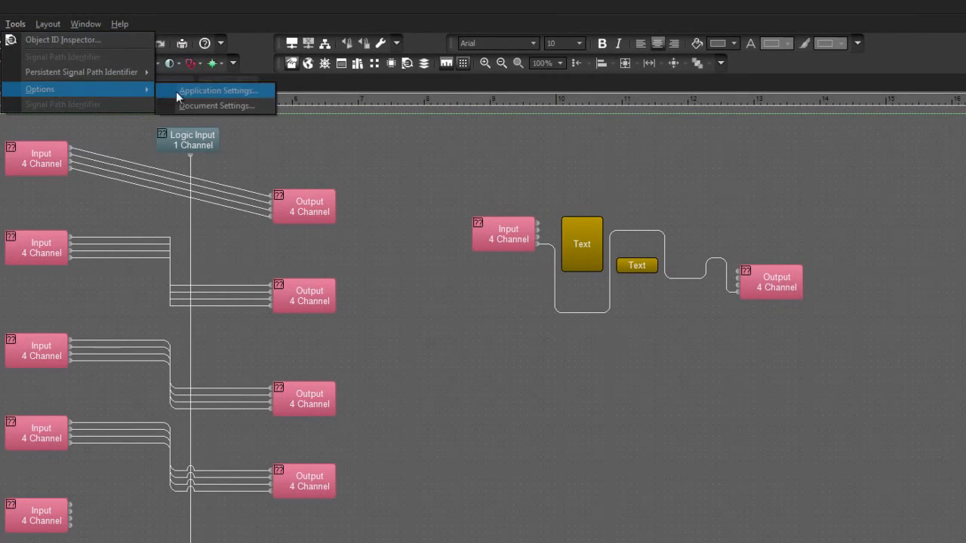
left_click(218, 90)
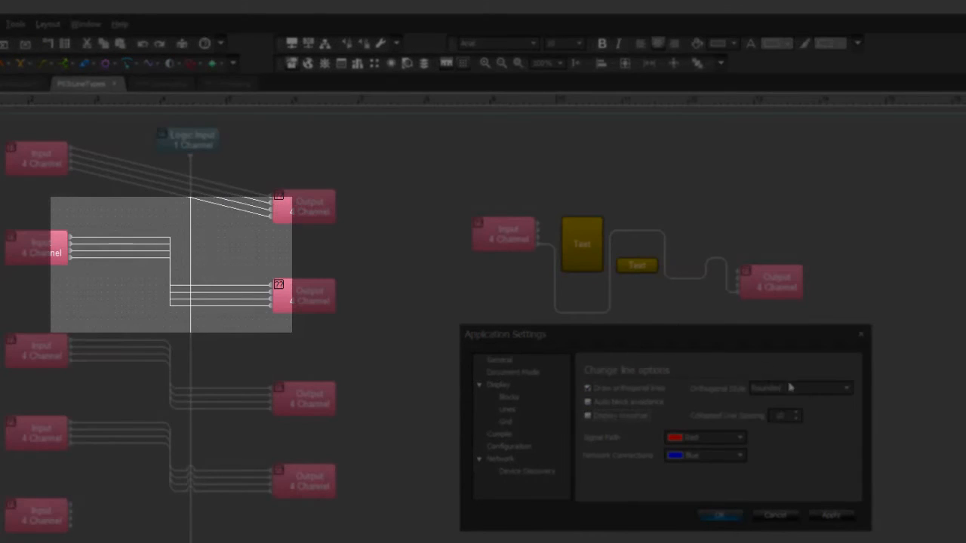
- Set Orthogonal Style to Rounded and reduce Collapsed Line Spacing to 5, then apply
left_click(845, 388)
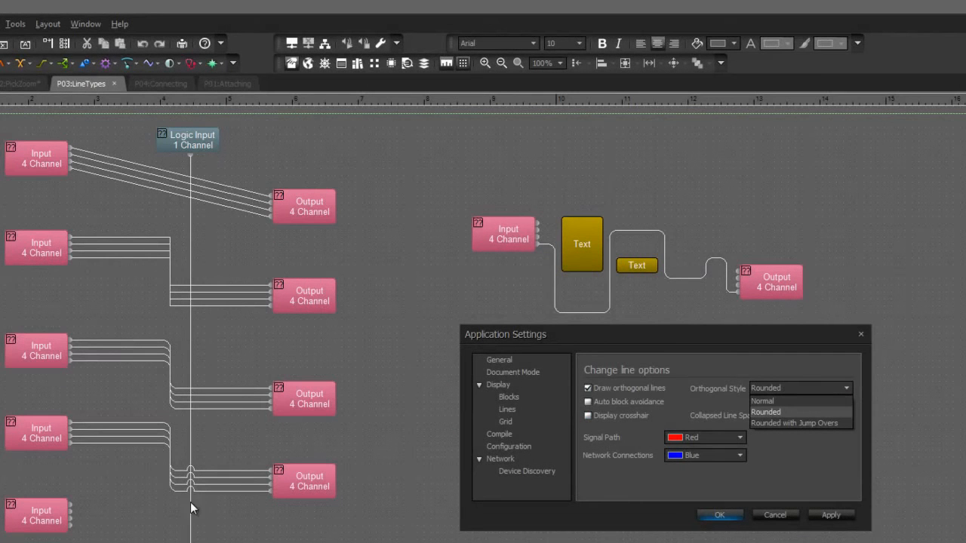
mouse_move(814, 420)
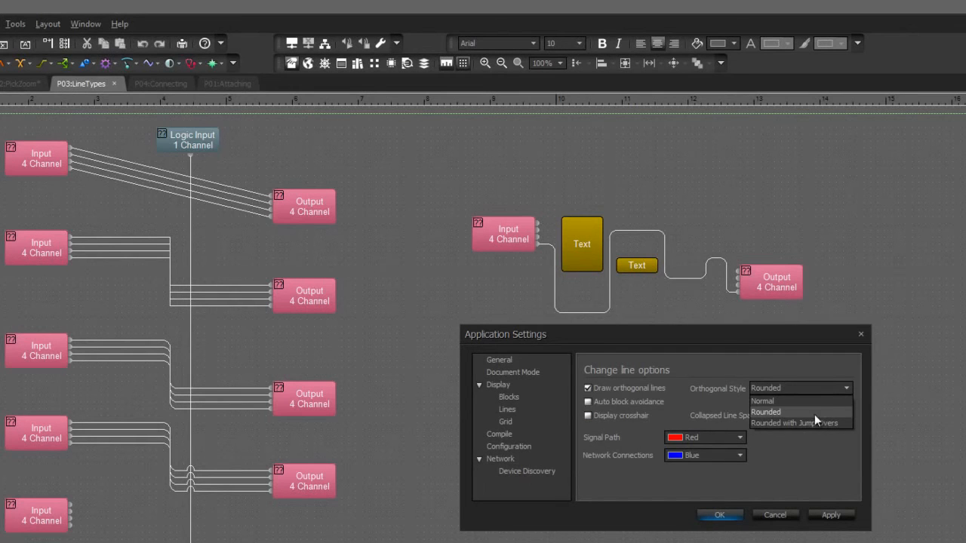
left_click(766, 412)
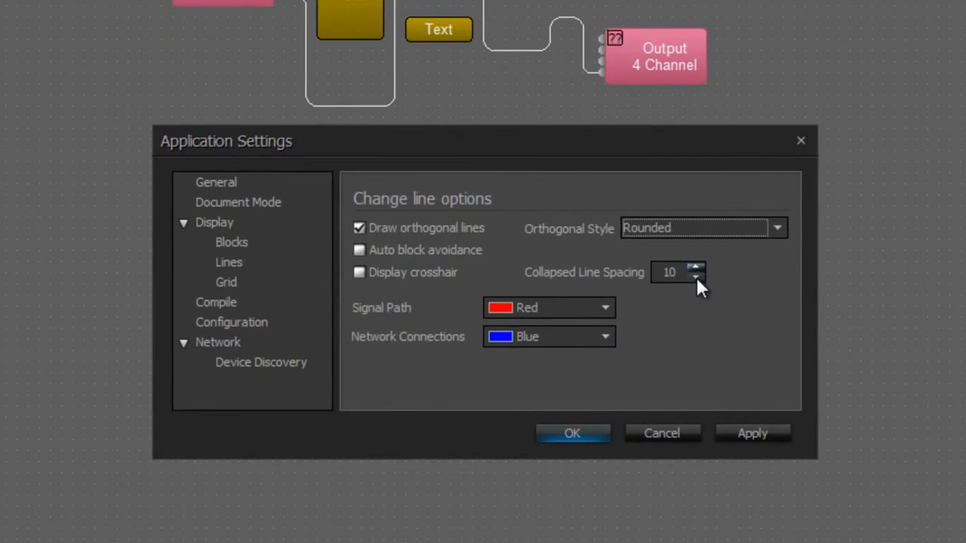
left_click(694, 278)
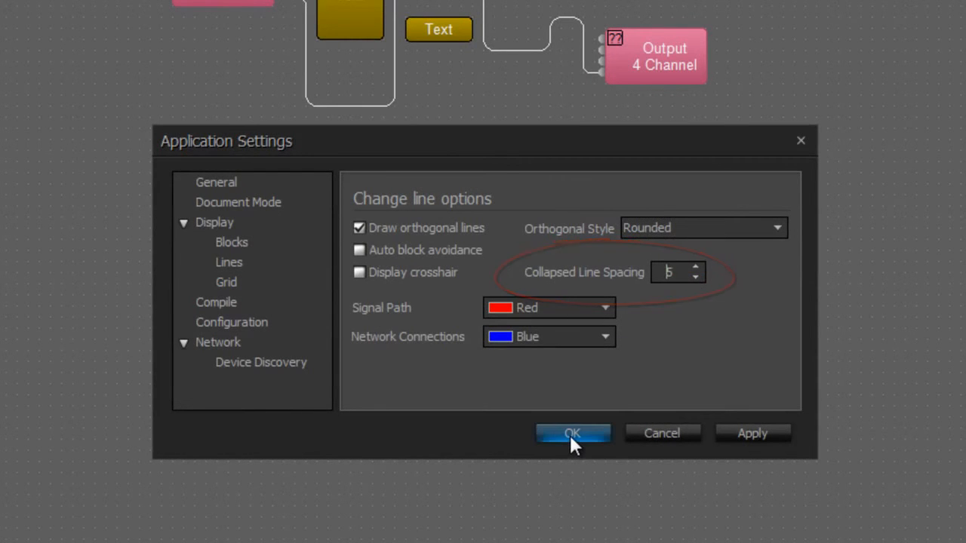
left_click(573, 433)
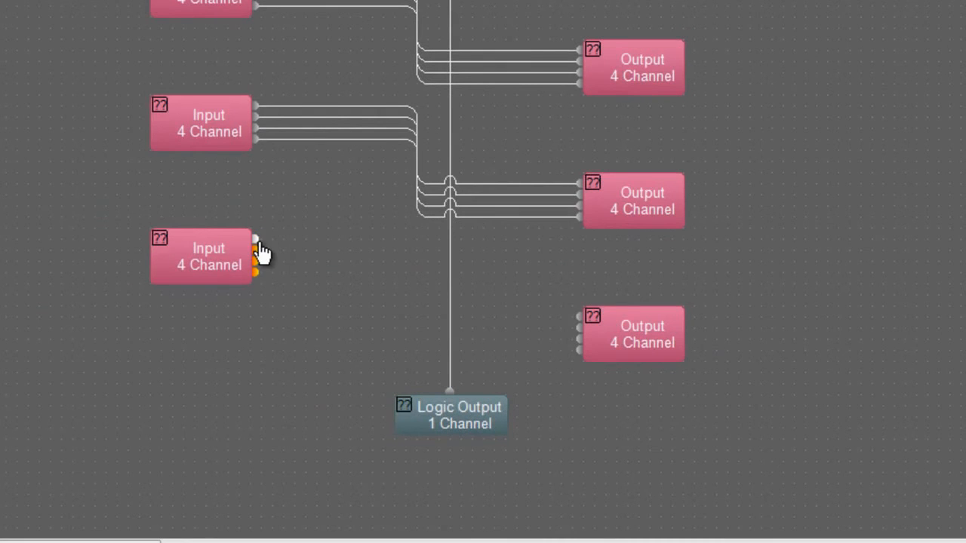
- Start the four collapsed lines from the lower Input block and extend them downward
left_click_drag(255, 255, 324, 260)
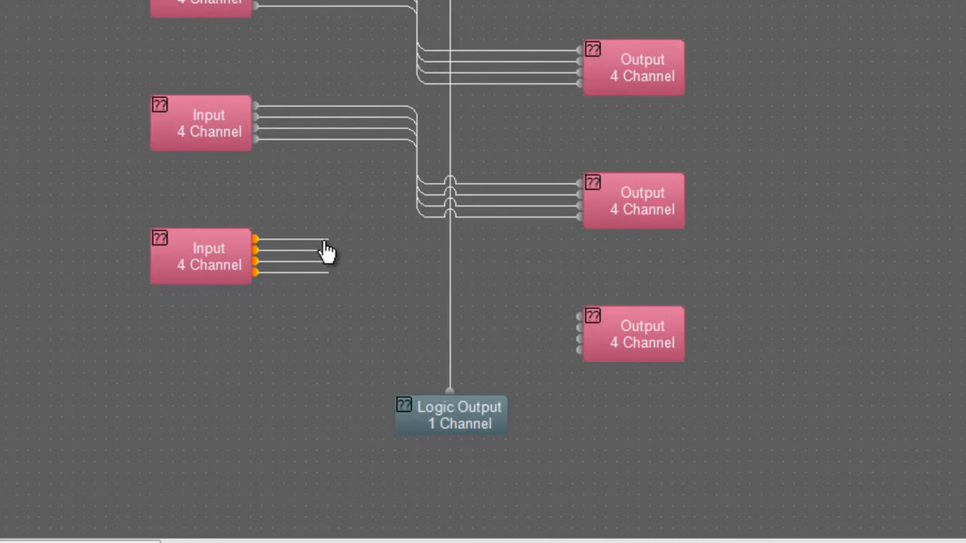
left_click_drag(324, 254, 317, 392)
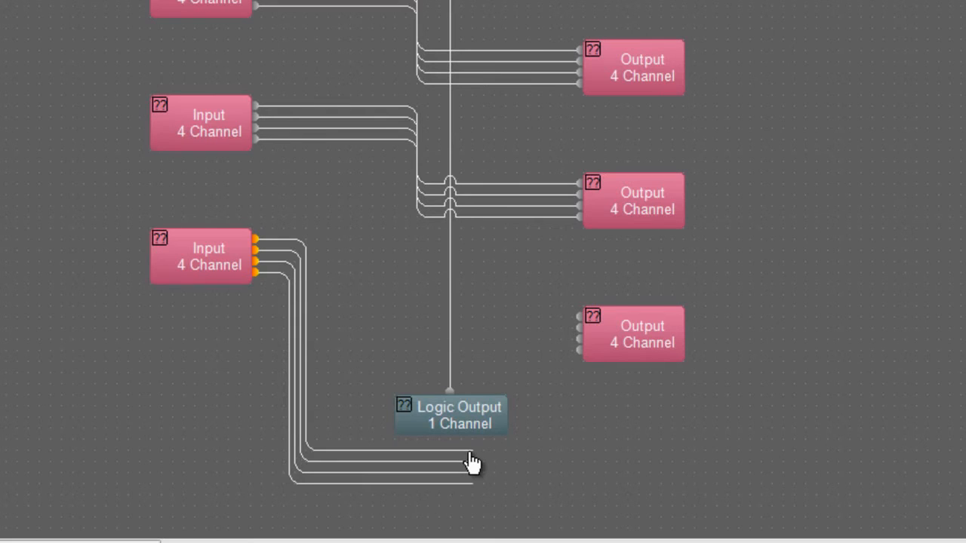
mouse_move(531, 464)
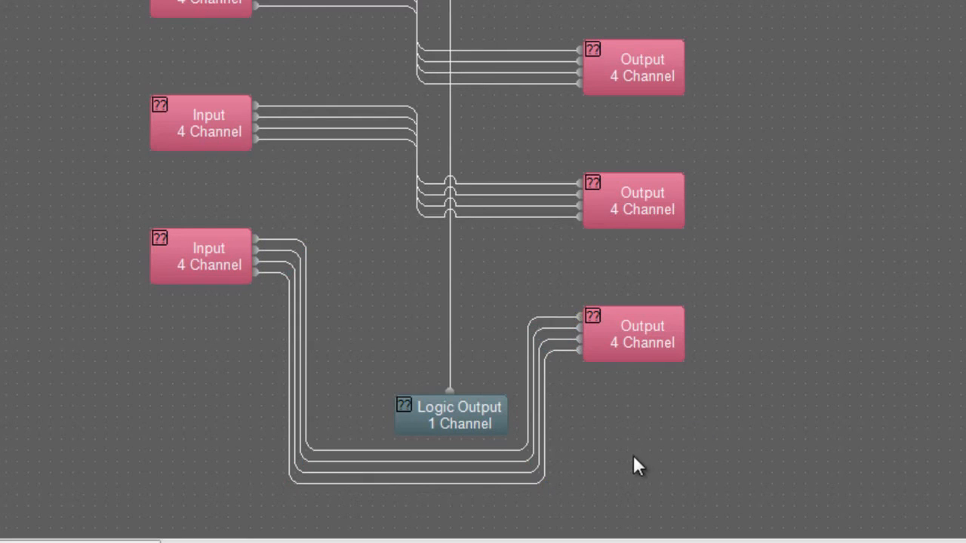
mouse_move(305, 285)
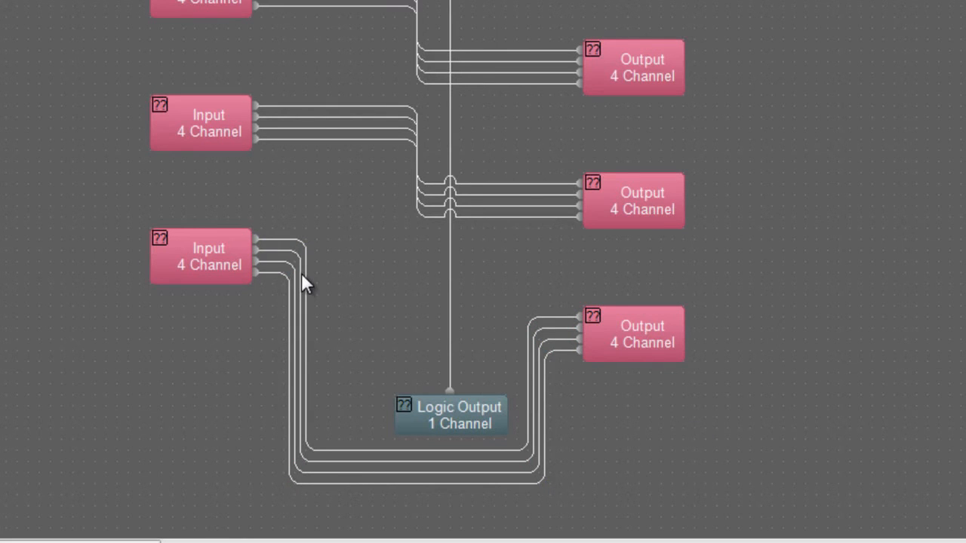
mouse_move(326, 441)
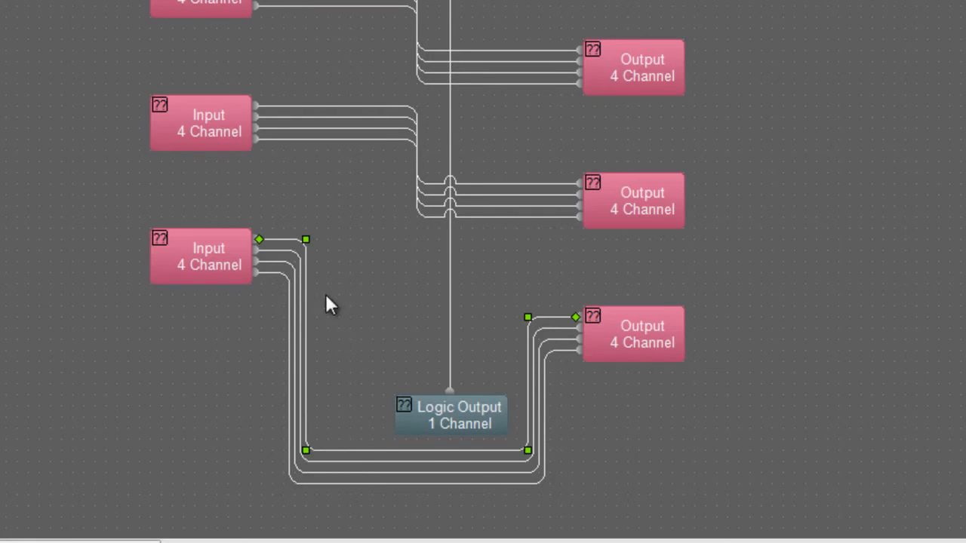
mouse_move(365, 240)
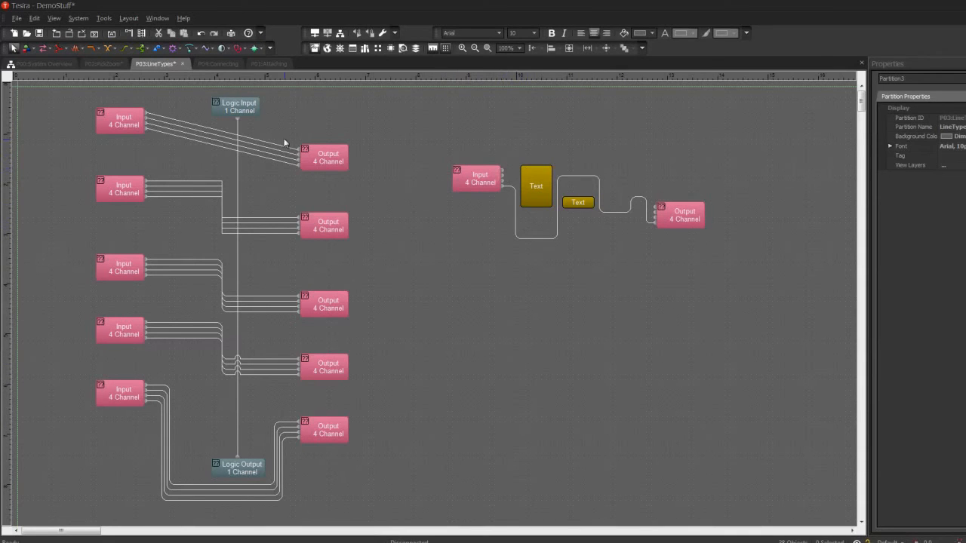
mouse_move(265, 145)
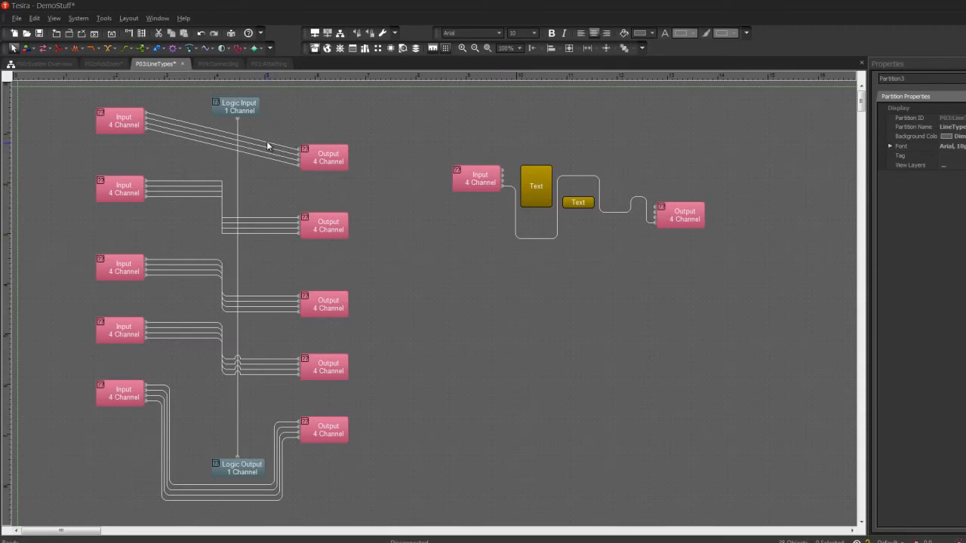
mouse_move(266, 142)
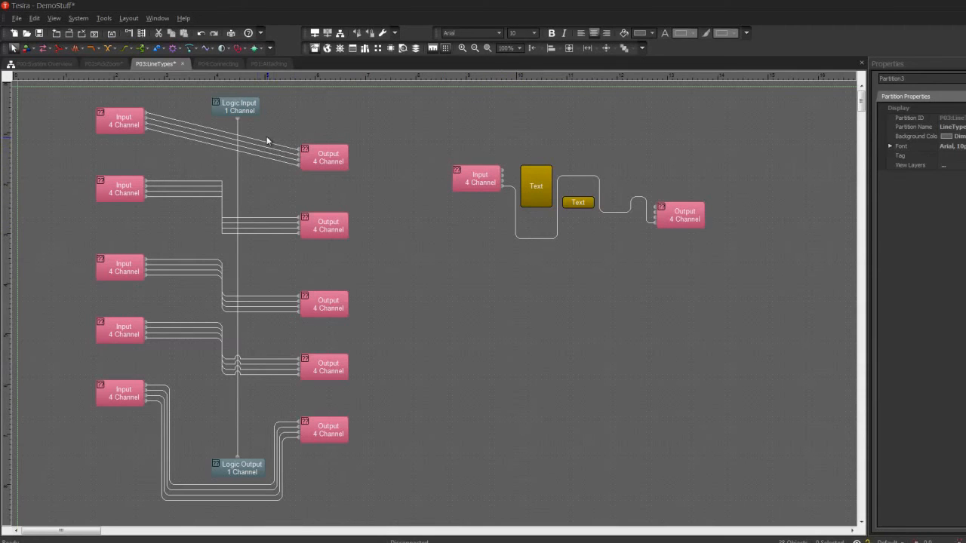
mouse_move(268, 148)
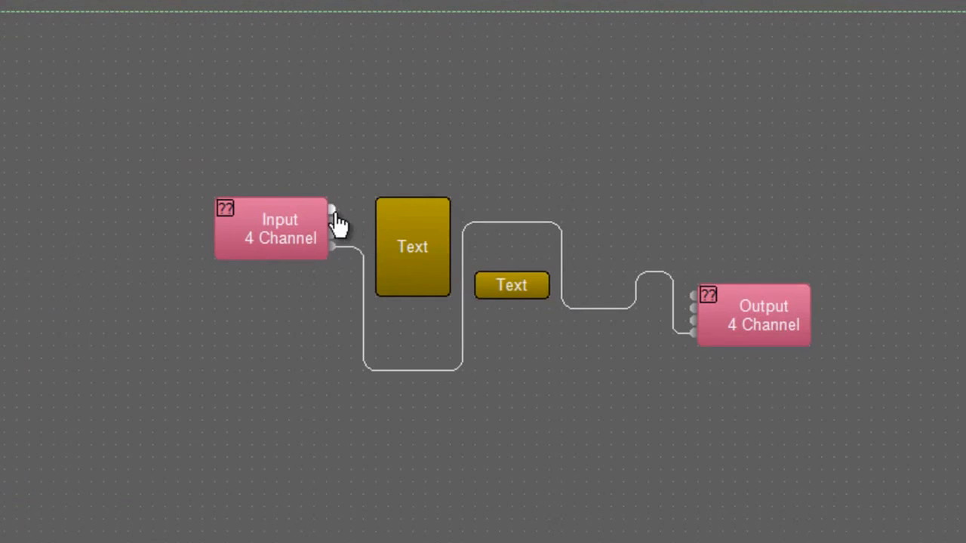
- Draw an orthogonal line from Input port 1 to Output port 1
left_click_drag(332, 210, 693, 296)
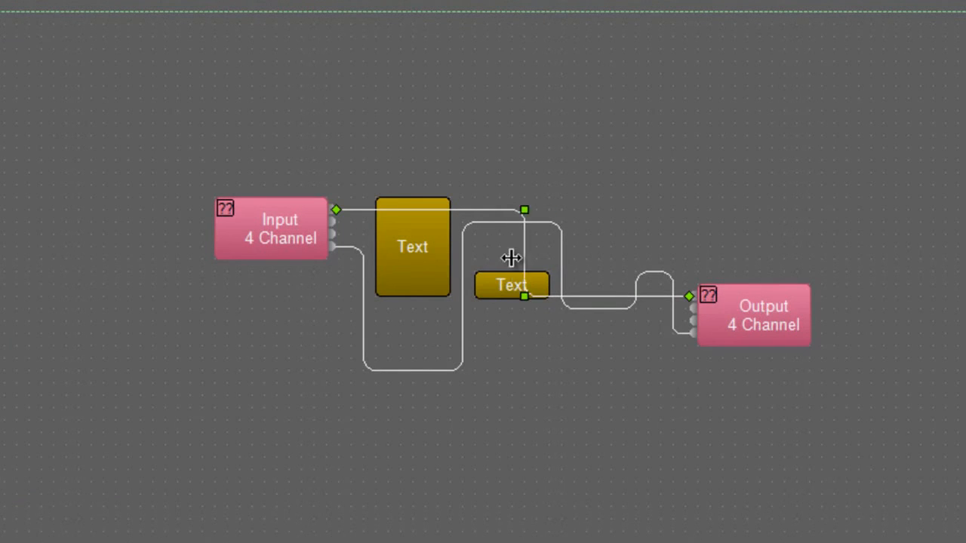
mouse_move(515, 262)
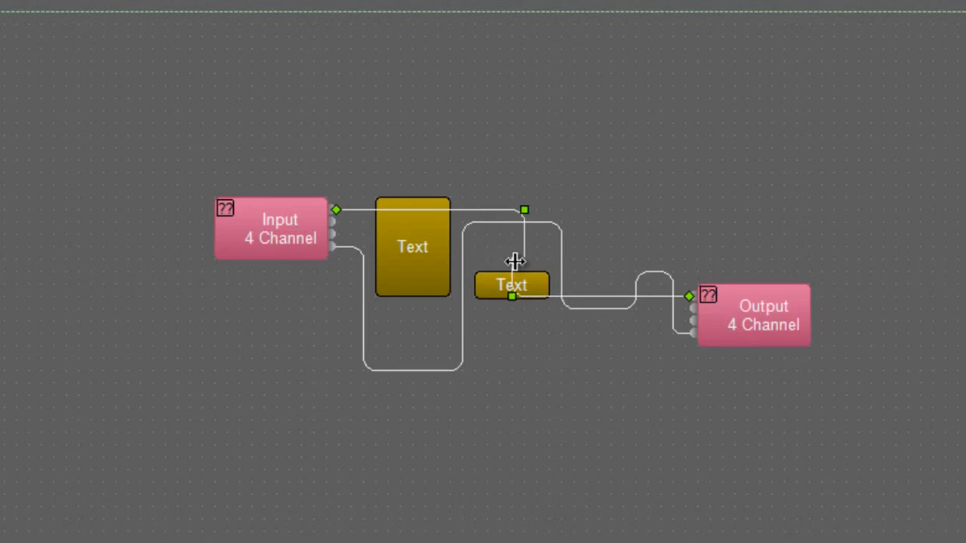
mouse_move(619, 320)
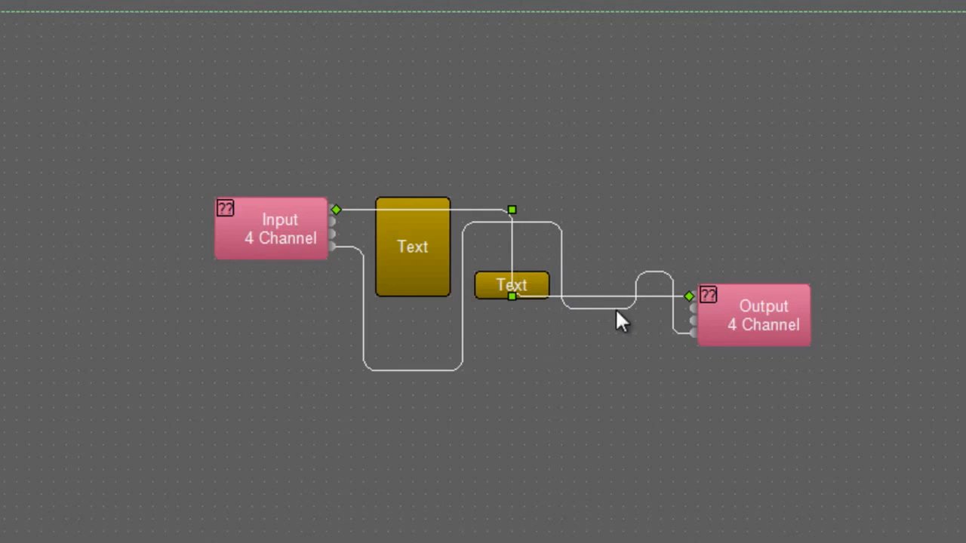
mouse_move(547, 234)
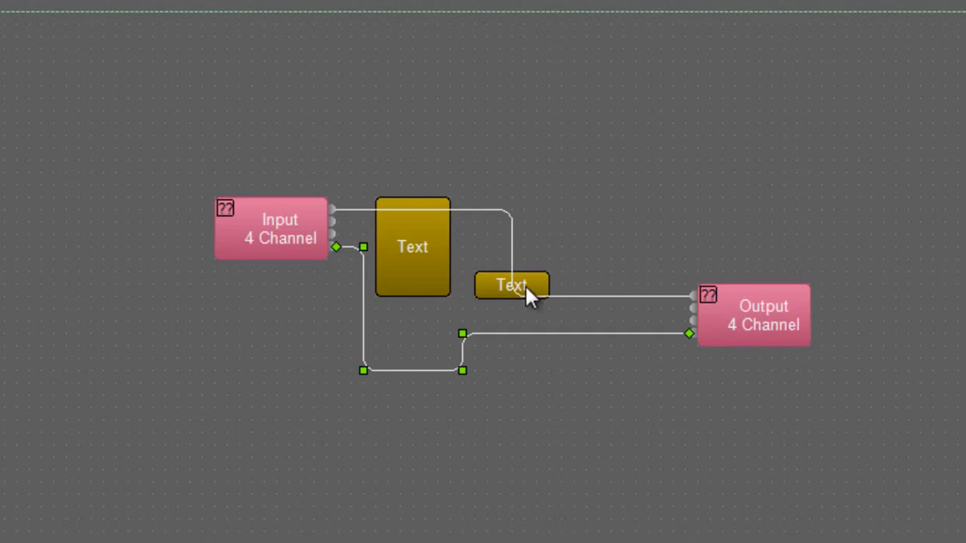
mouse_move(486, 250)
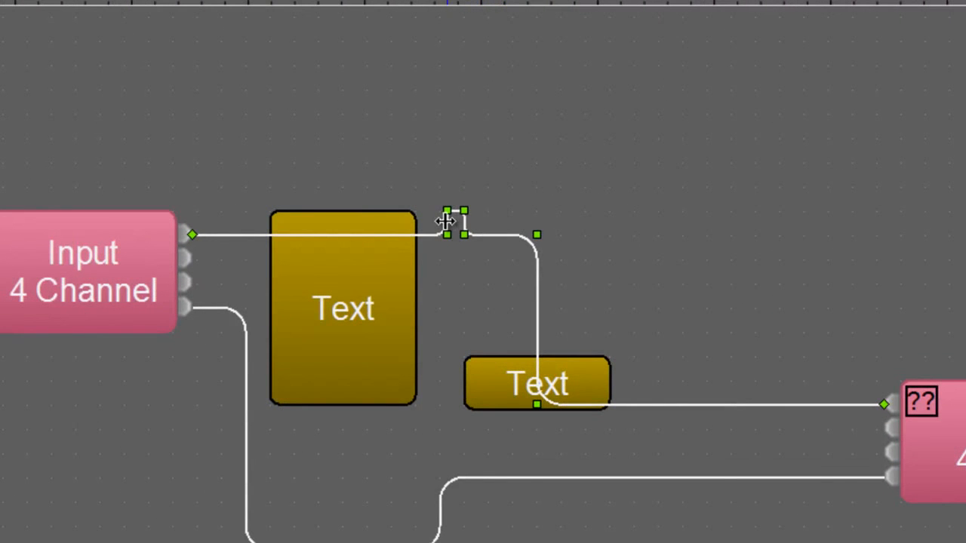
- Lift the line above both Text blocks and pull a small outward jog into its right vertical run
left_click_drag(445, 224, 341, 212)
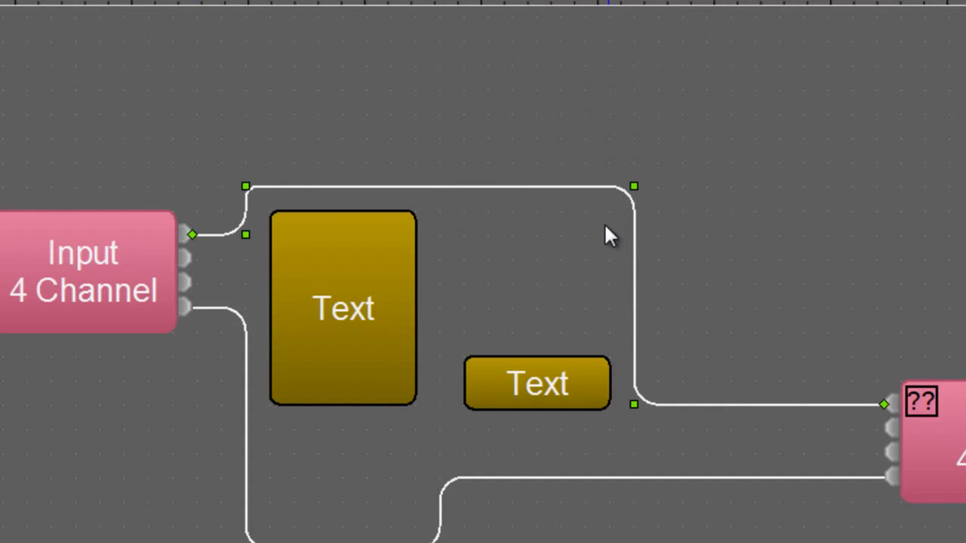
mouse_move(453, 264)
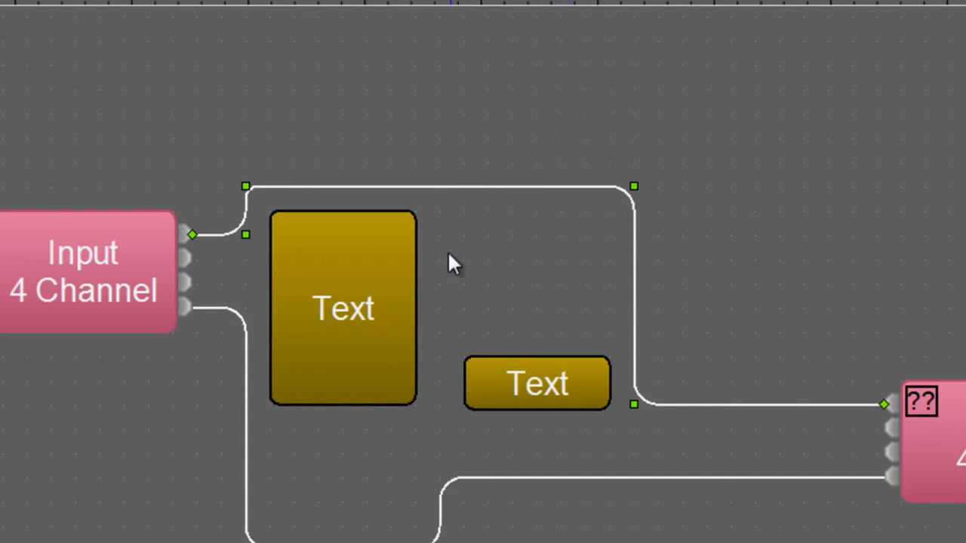
mouse_move(715, 326)
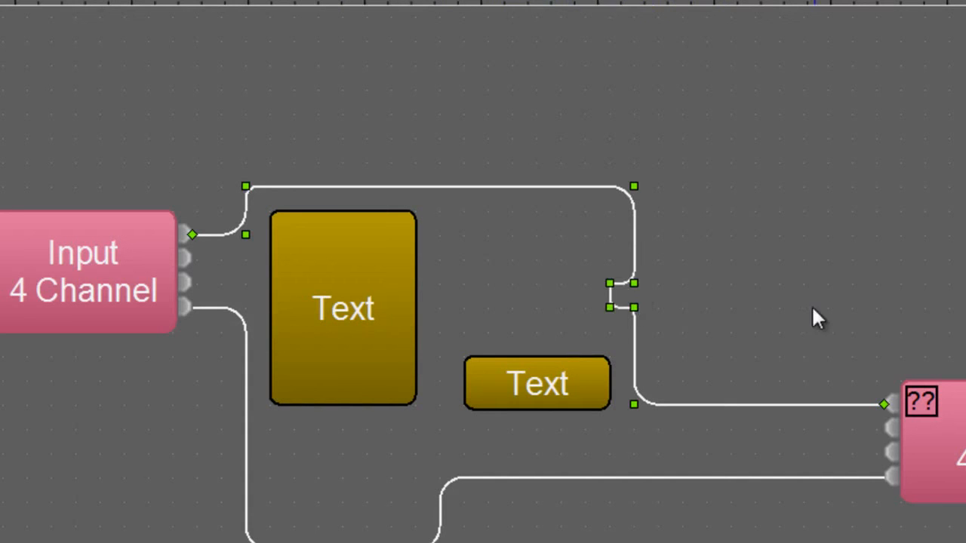
left_click_drag(622, 295, 687, 294)
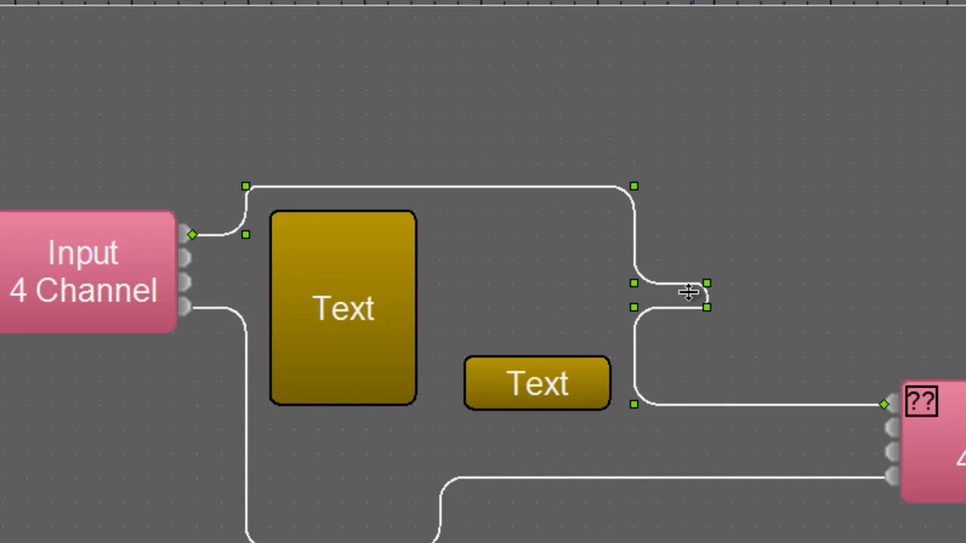
left_click_drag(689, 293, 688, 260)
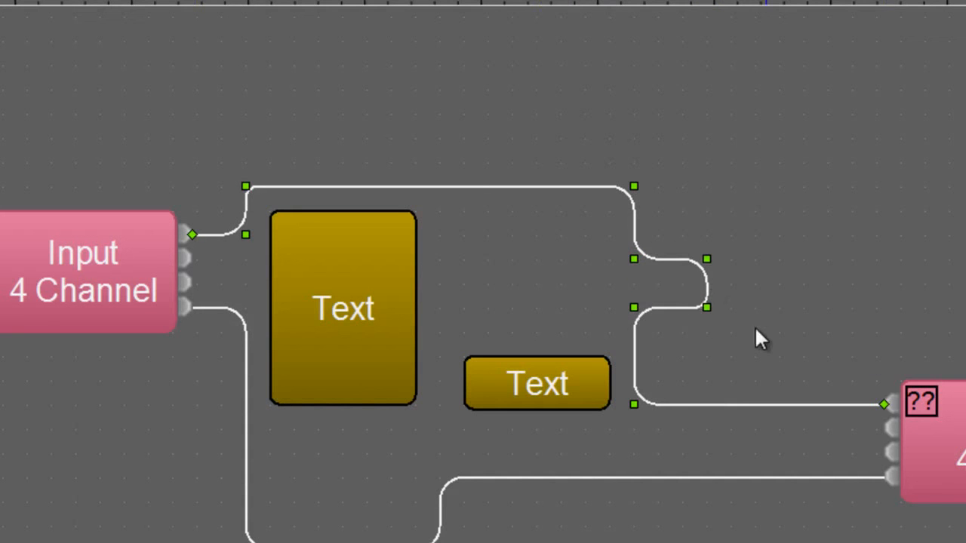